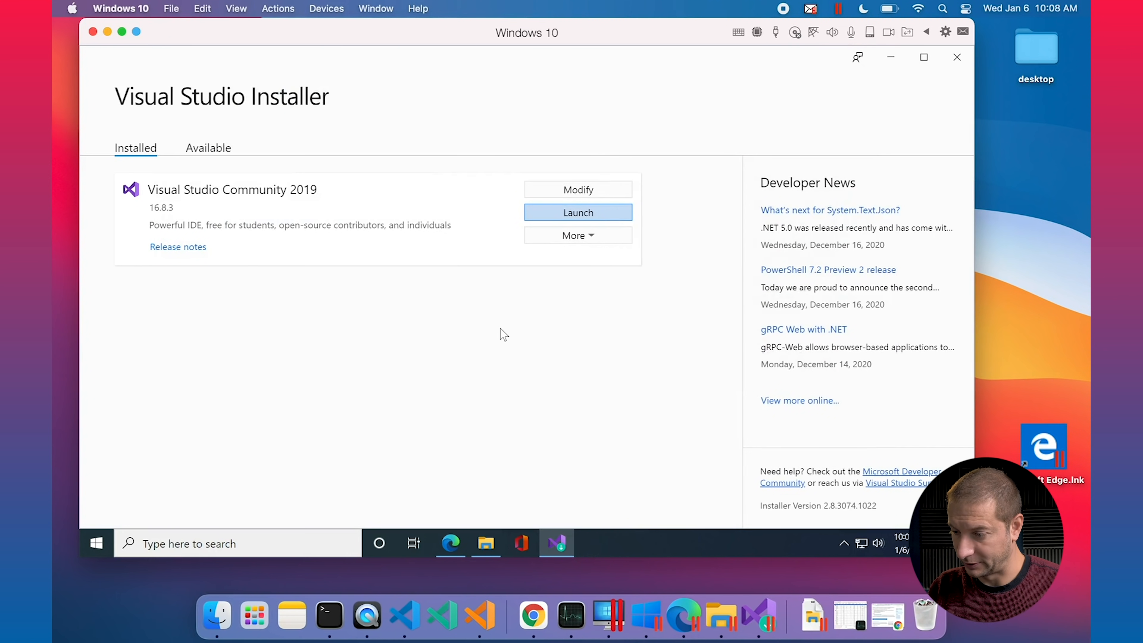
Launch Visual Studio Community 2019 from the Installer's installed products list
click(578, 213)
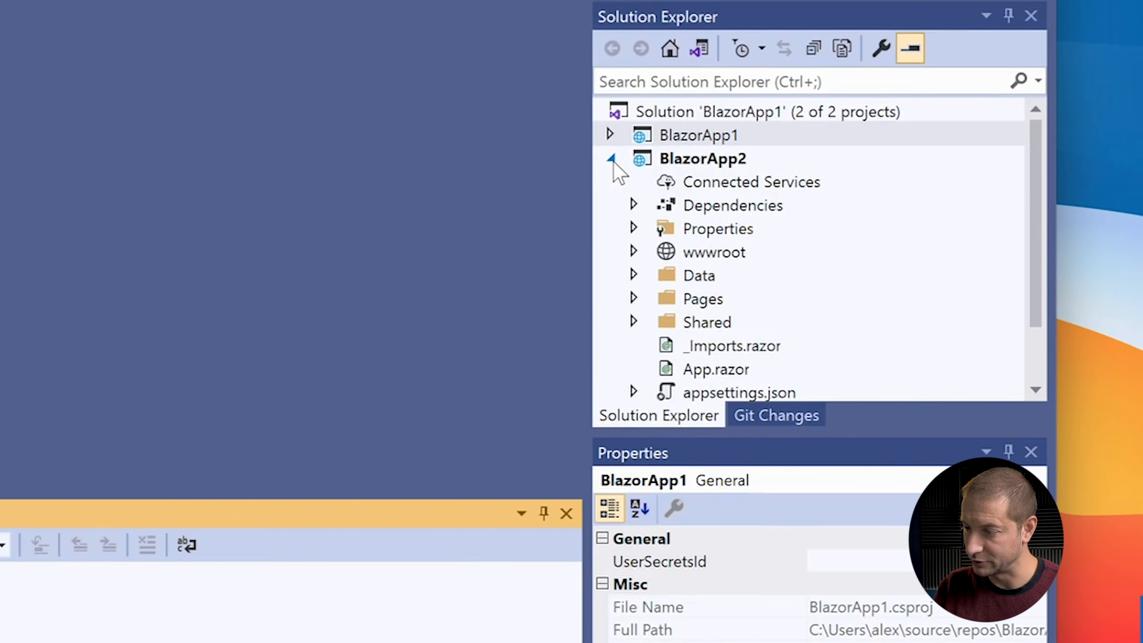
Collapse the BlazorApp2 project so both Blazor projects show unexpanded in Solution Explorer
click(611, 159)
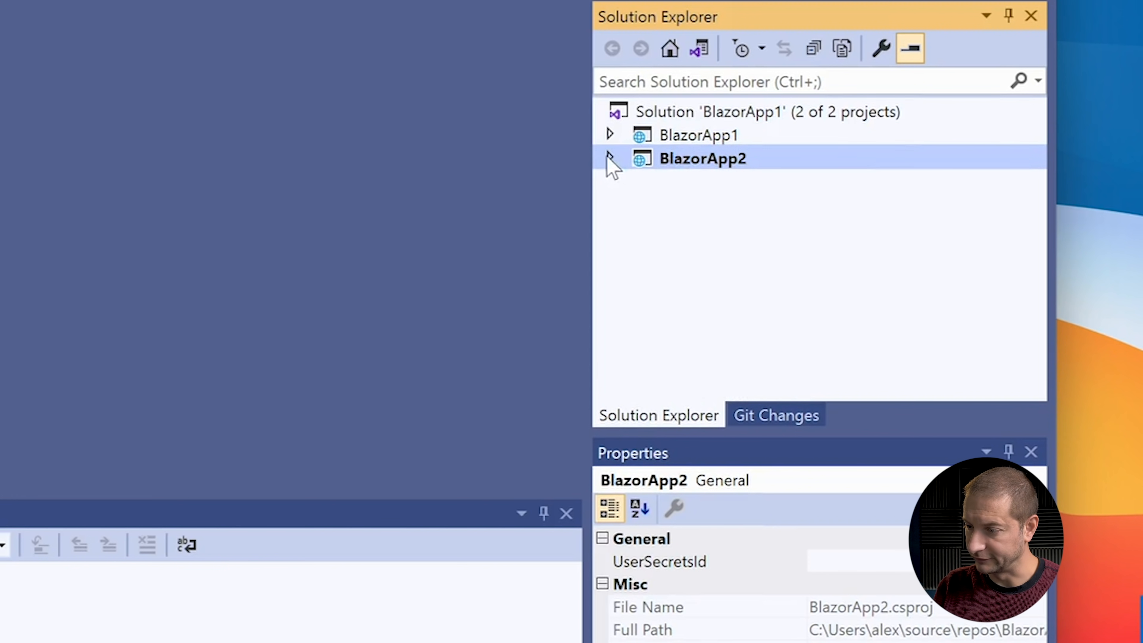